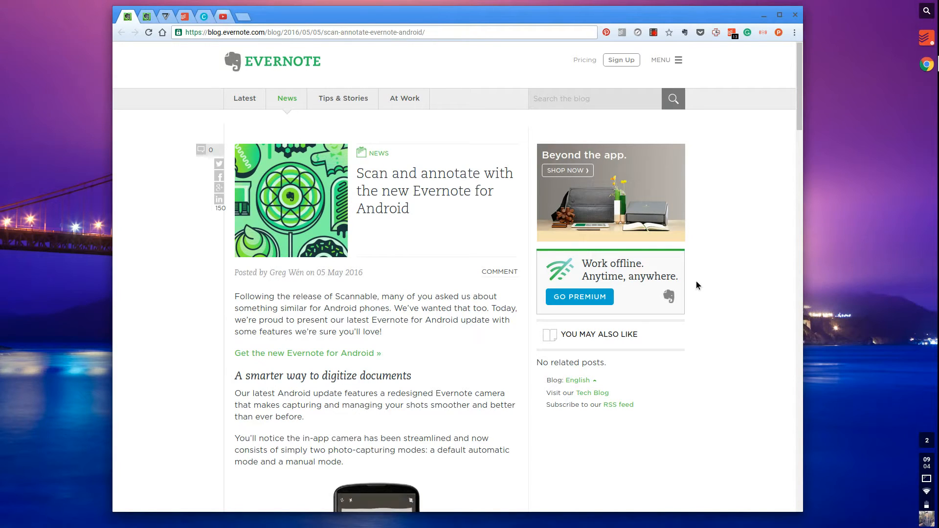
{"action": "mouse_move", "coordinate": [488, 223]}
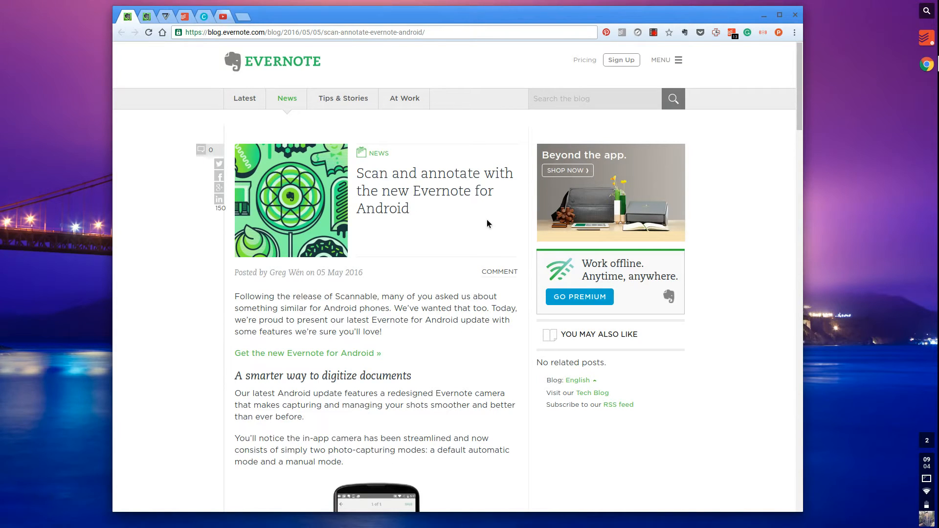
{"action": "scroll", "scroll_direction": "down", "scroll_amount": 3}
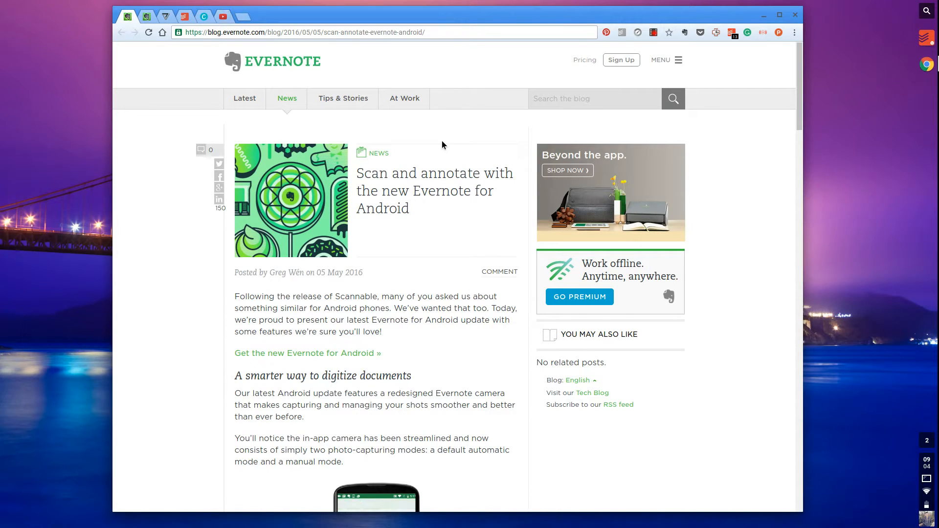
{"action": "scroll", "scroll_direction": "down", "scroll_amount": 3}
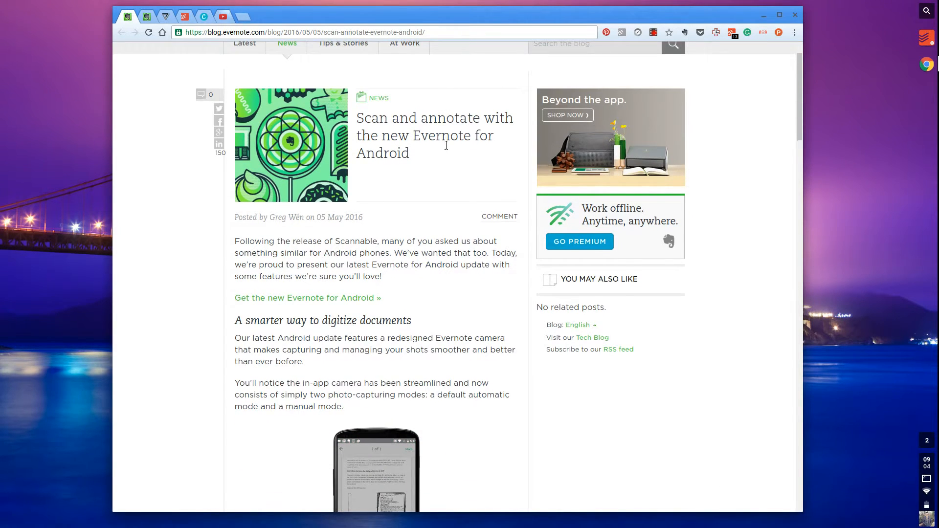
{"action": "scroll", "scroll_direction": "down", "scroll_amount": 3}
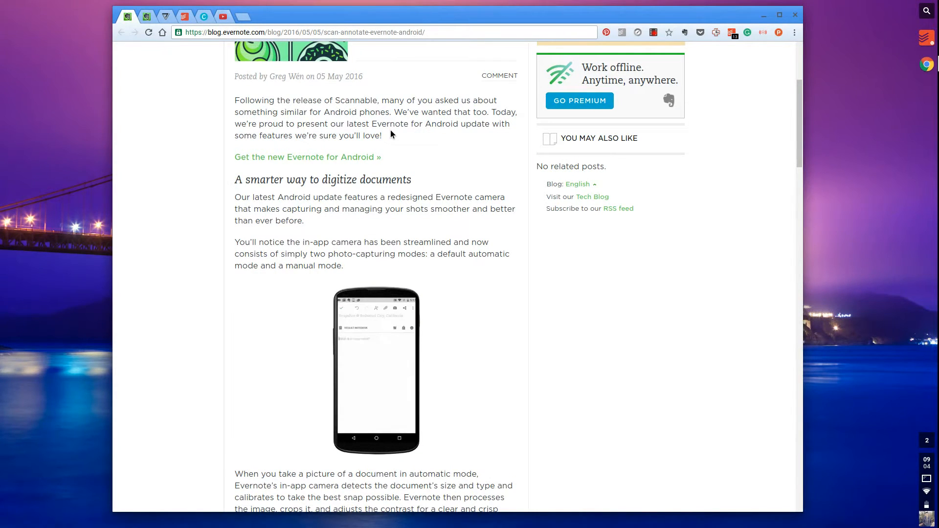
{"action": "scroll", "scroll_direction": "down", "scroll_amount": 3}
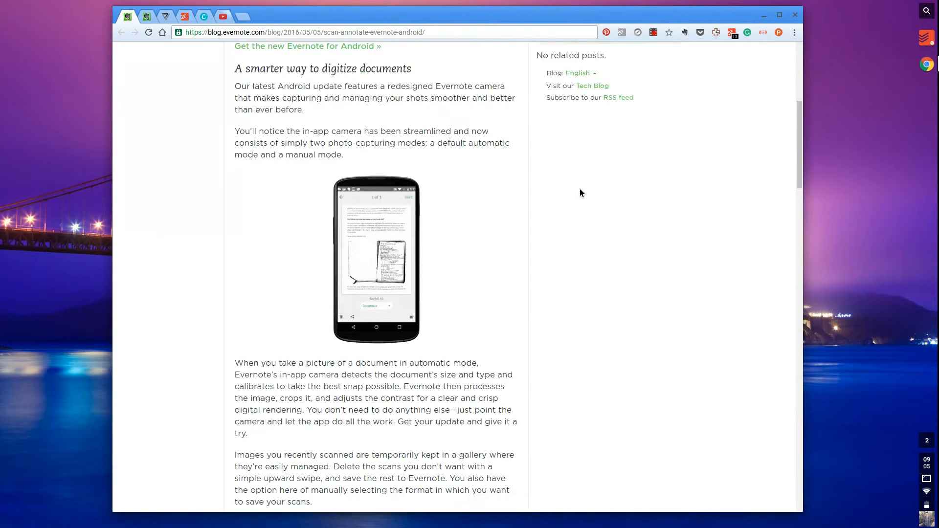
{"action": "scroll", "scroll_direction": "down", "scroll_amount": 3}
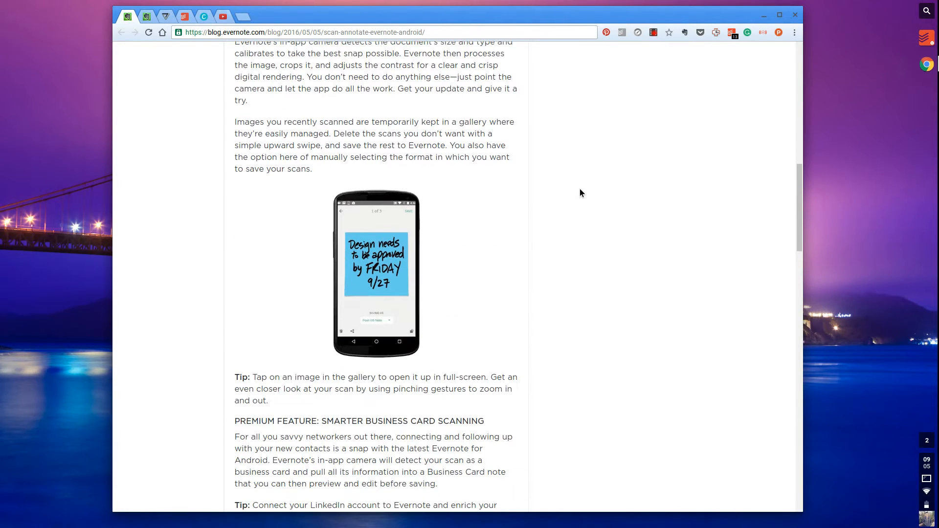
{"action": "scroll", "scroll_direction": "down", "scroll_amount": 3}
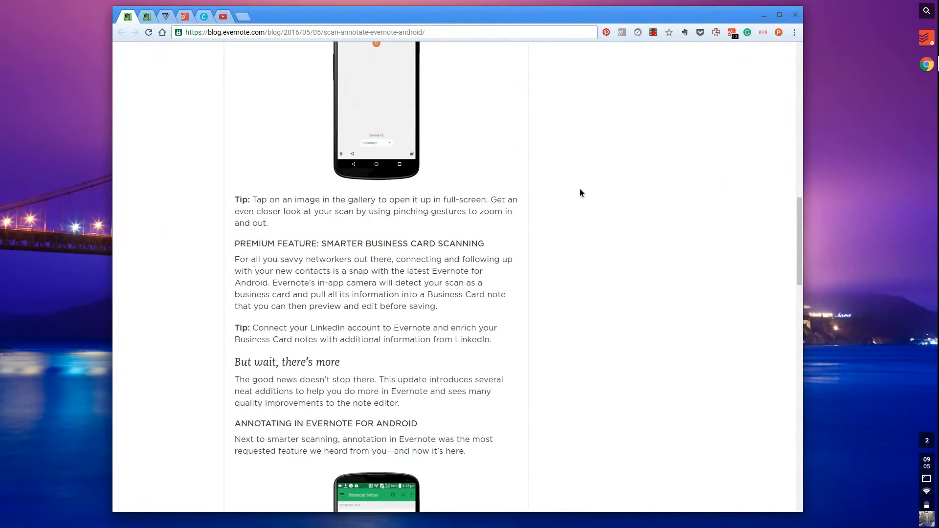
{"action": "scroll", "scroll_direction": "down", "scroll_amount": 3}
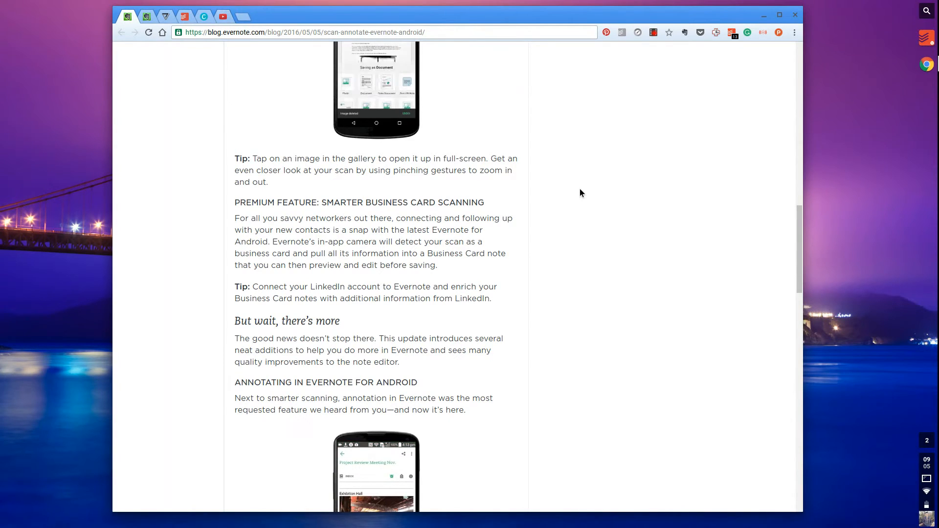
{"action": "scroll", "scroll_direction": "down", "scroll_amount": 3}
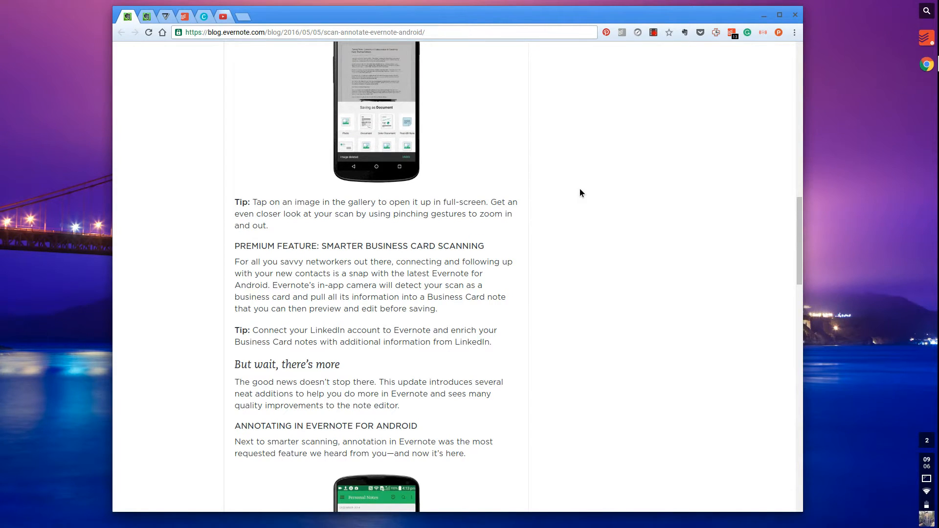
{"action": "scroll", "scroll_direction": "down", "scroll_amount": 3}
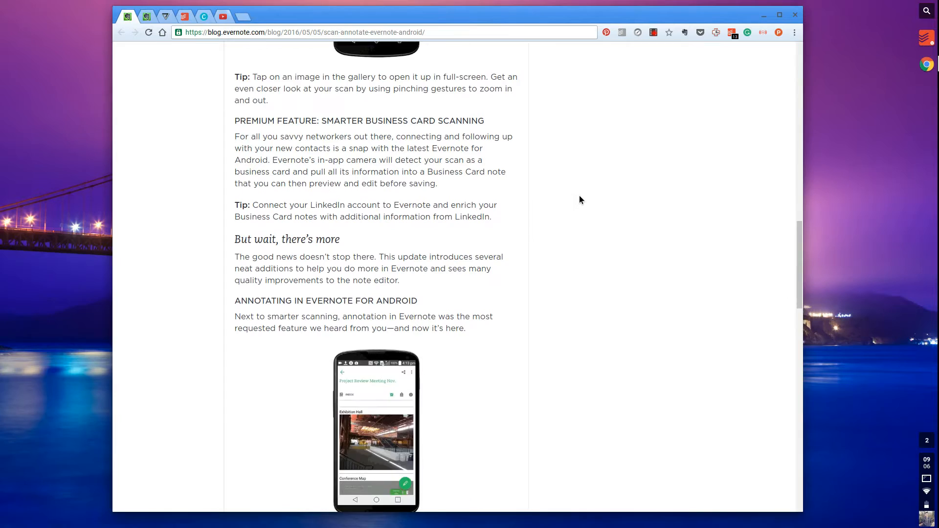
{"action": "scroll", "scroll_direction": "down", "scroll_amount": 3}
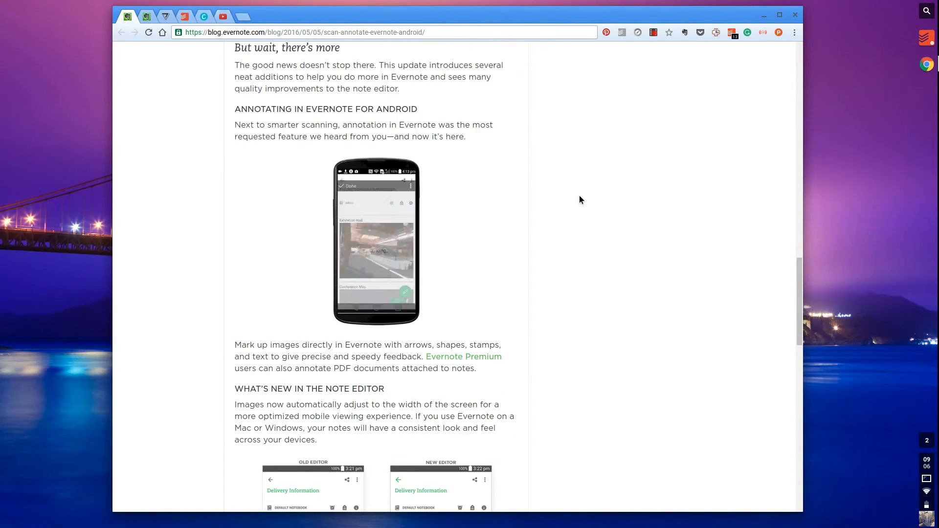
{"action": "scroll", "scroll_direction": "down", "scroll_amount": 3}
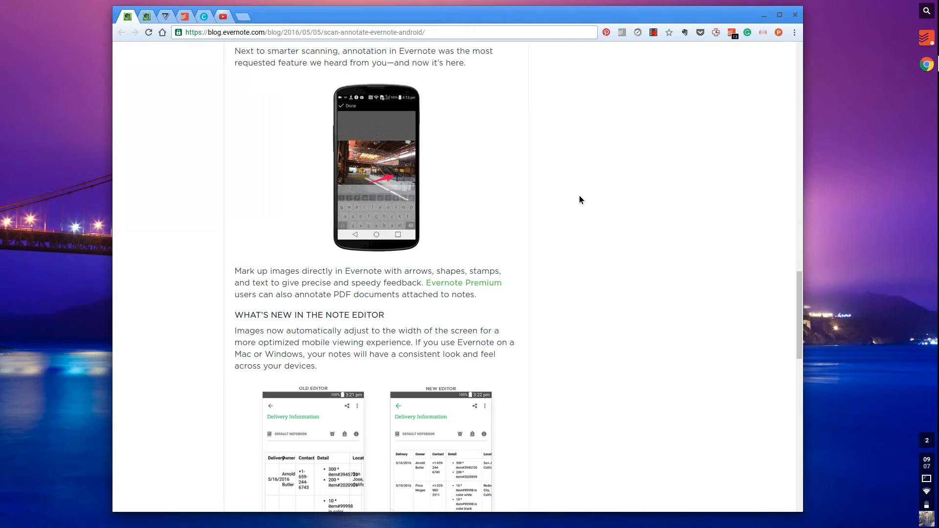
{"action": "scroll", "scroll_direction": "down", "scroll_amount": 3}
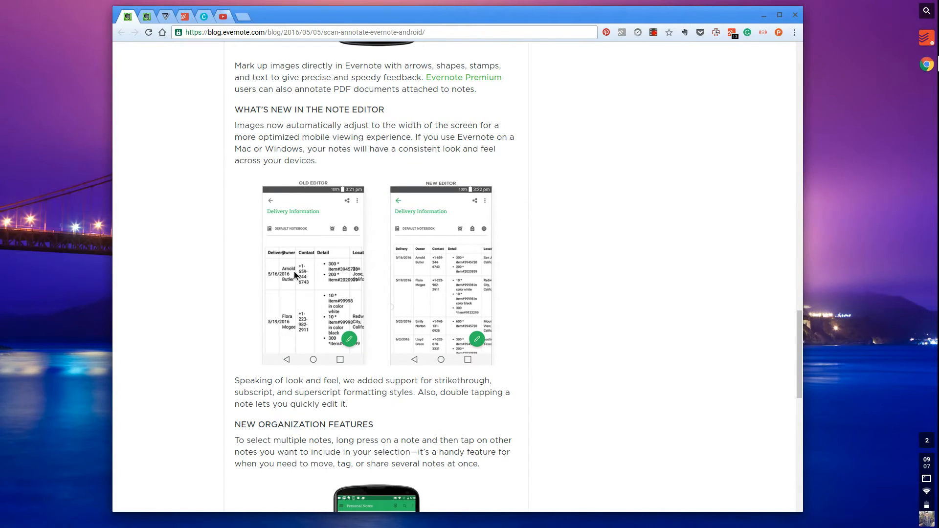
{"action": "mouse_move", "coordinate": [334, 268]}
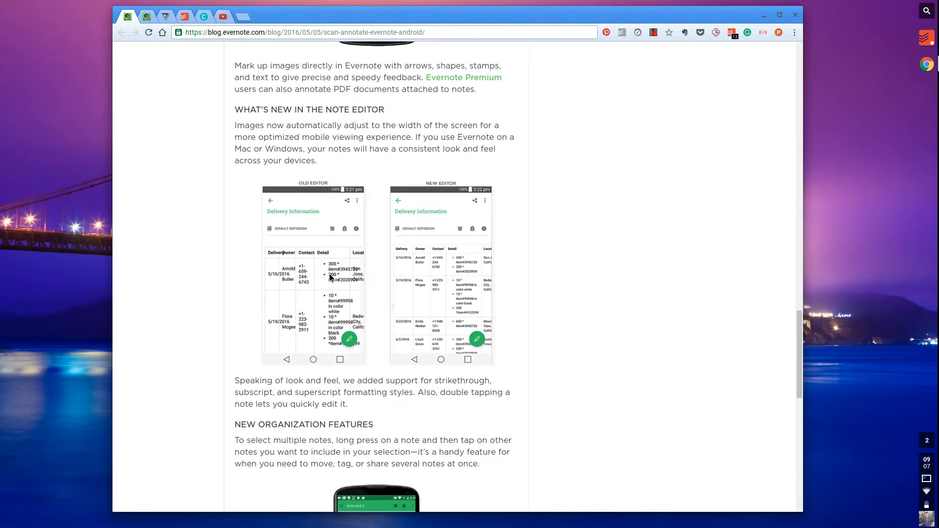
{"action": "mouse_move", "coordinate": [377, 299]}
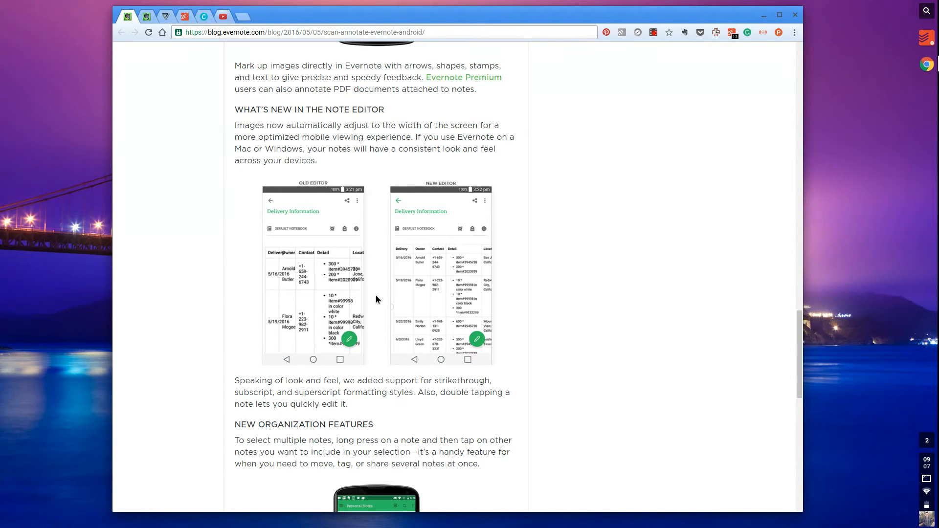
{"action": "scroll", "scroll_direction": "down", "scroll_amount": 3}
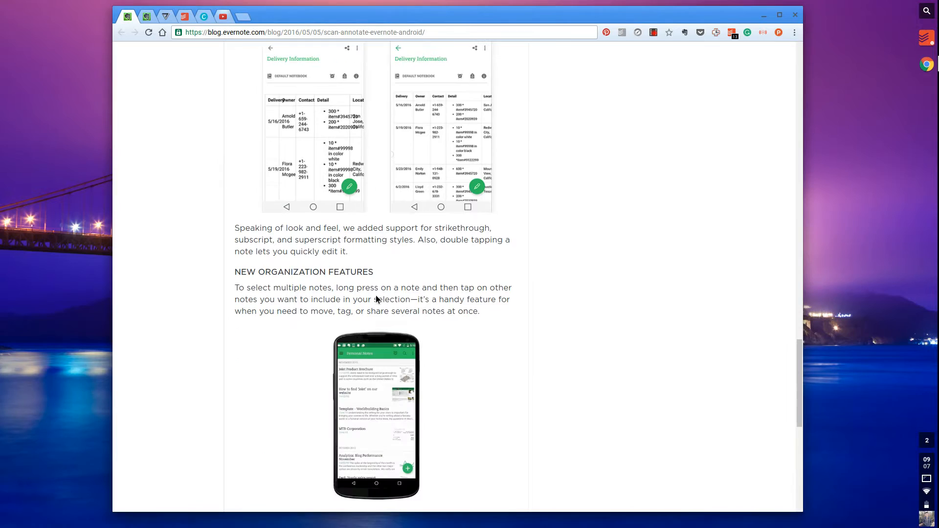
{"action": "scroll", "scroll_direction": "down", "scroll_amount": 3}
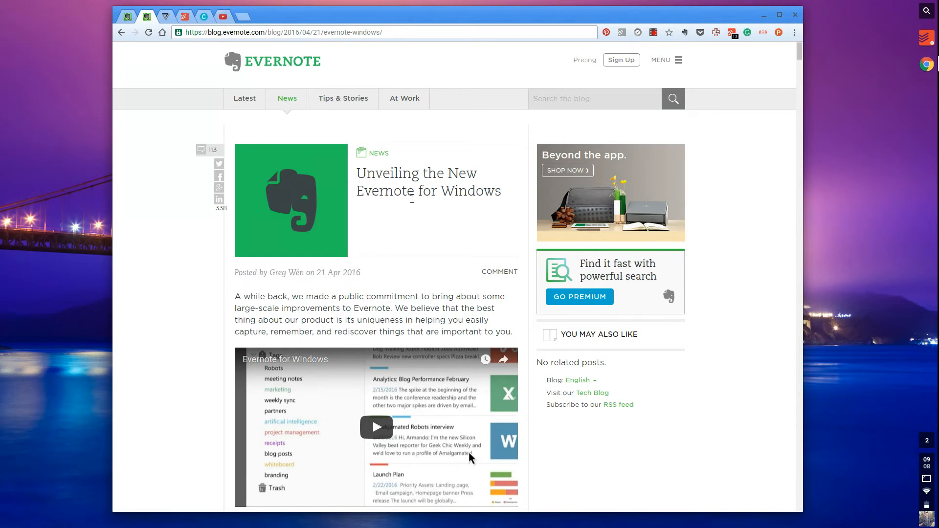
{"action": "scroll", "scroll_direction": "down", "scroll_amount": 3}
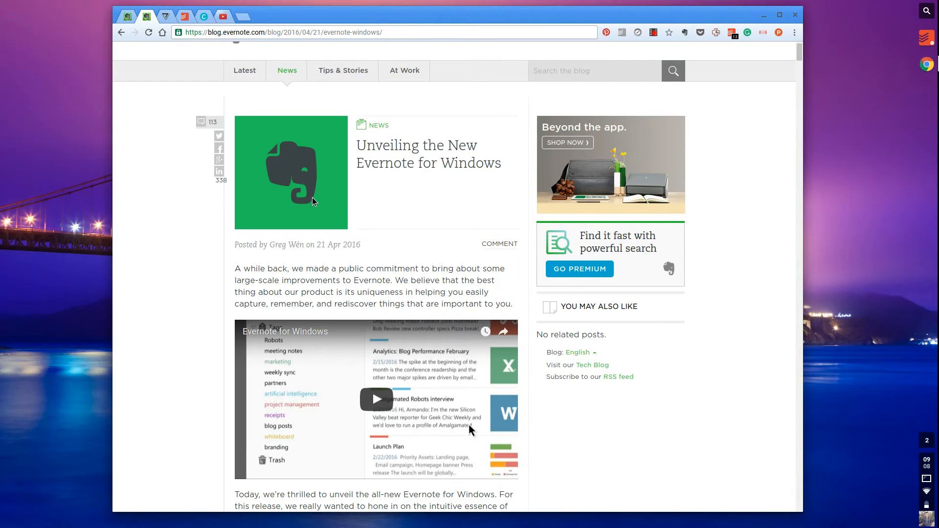
{"action": "scroll", "scroll_direction": "down", "scroll_amount": 3}
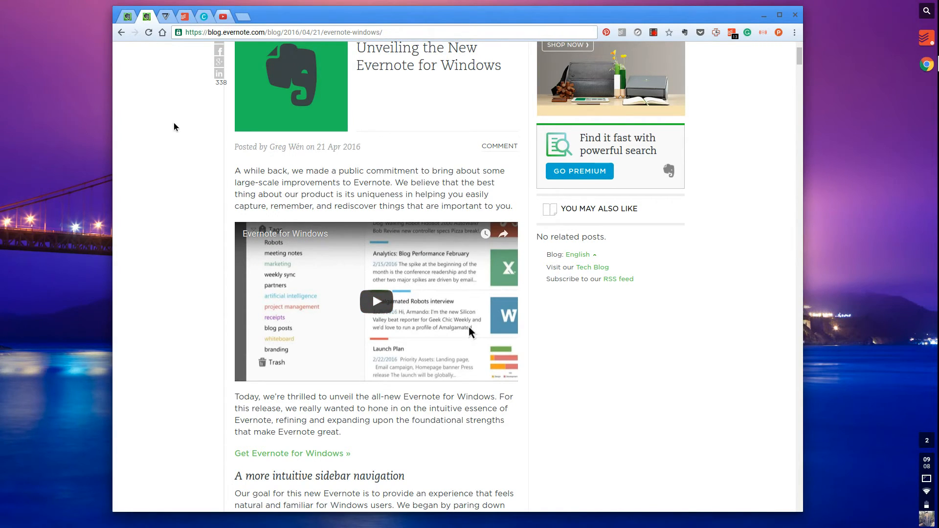
{"action": "scroll", "scroll_direction": "down", "scroll_amount": 3}
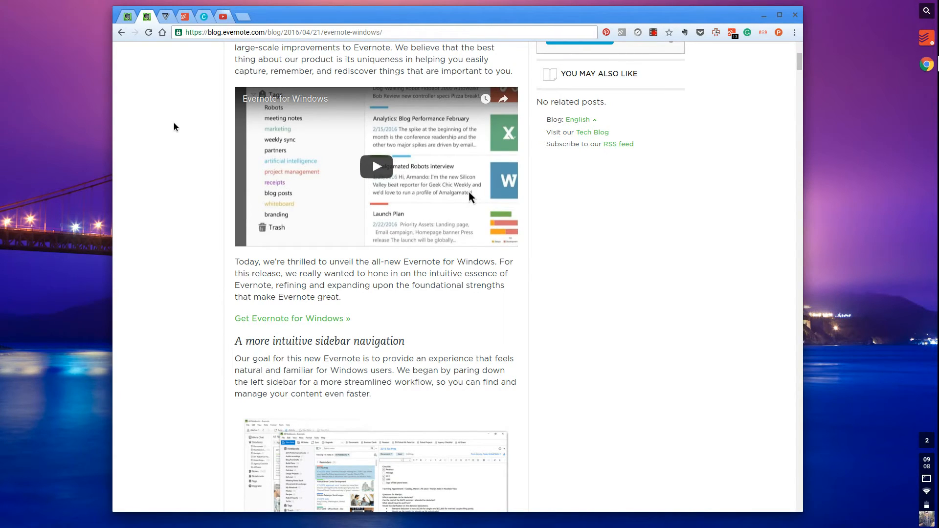
{"action": "scroll", "scroll_direction": "down", "scroll_amount": 3}
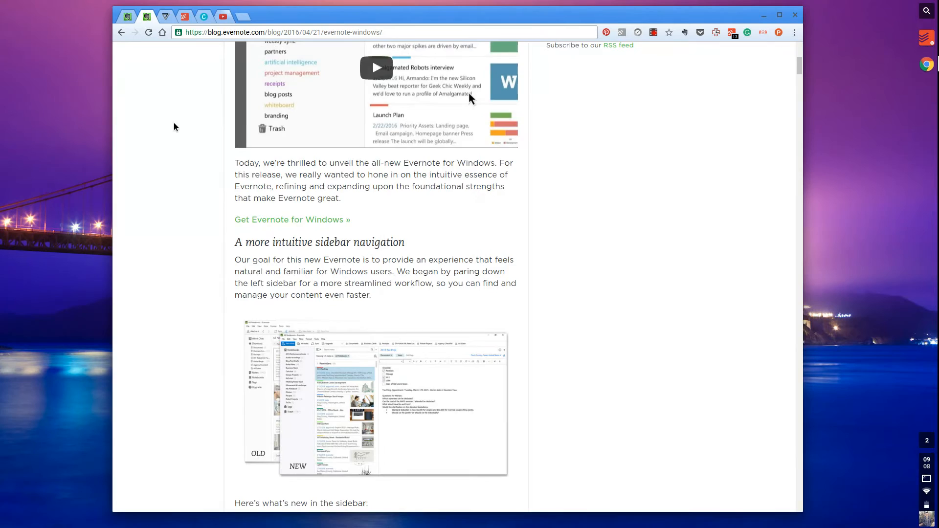
{"action": "scroll", "scroll_direction": "down", "scroll_amount": 3}
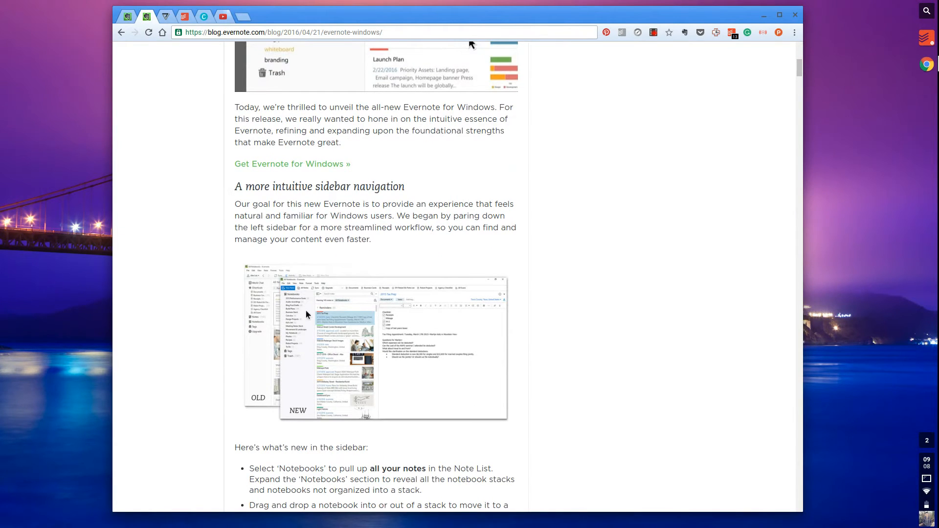
{"action": "mouse_move", "coordinate": [268, 337]}
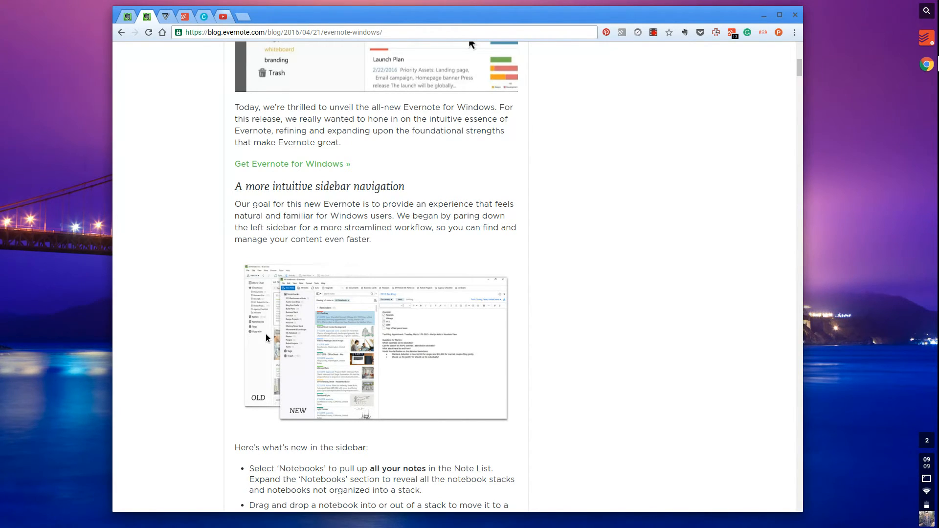
{"action": "scroll", "scroll_direction": "down", "scroll_amount": 3}
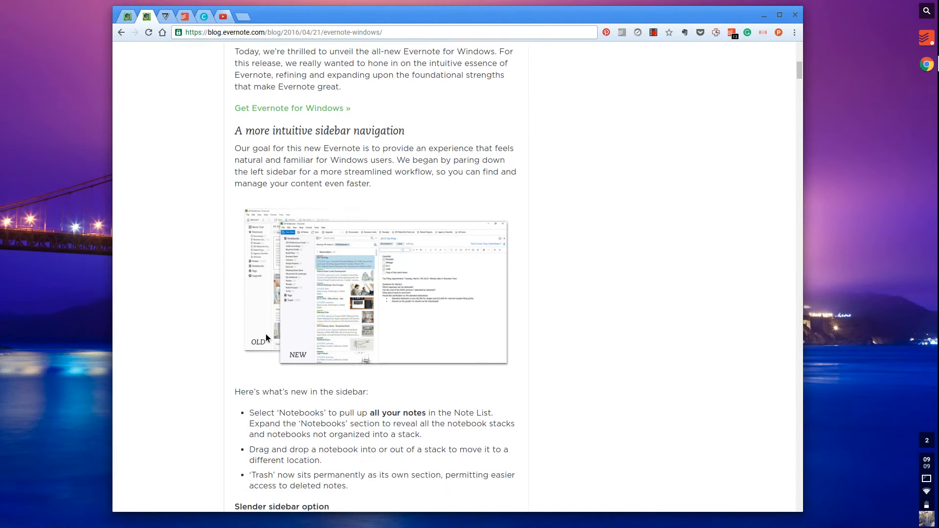
{"action": "scroll", "scroll_direction": "down", "scroll_amount": 3}
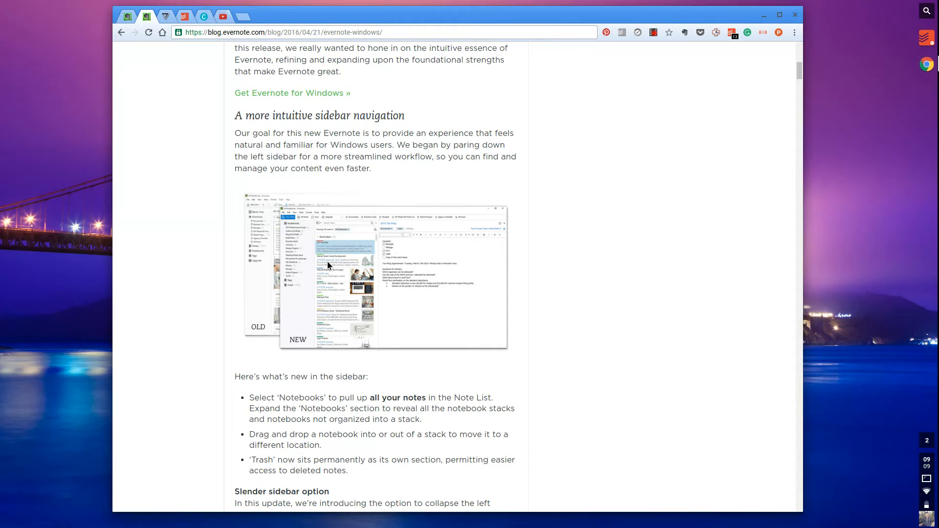
{"action": "scroll", "scroll_direction": "down", "scroll_amount": 3}
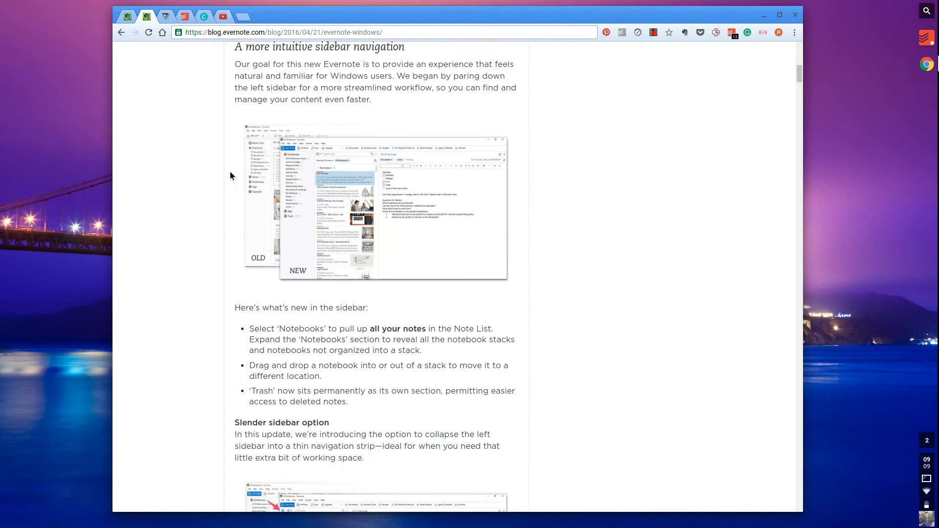
{"action": "scroll", "scroll_direction": "down", "scroll_amount": 3}
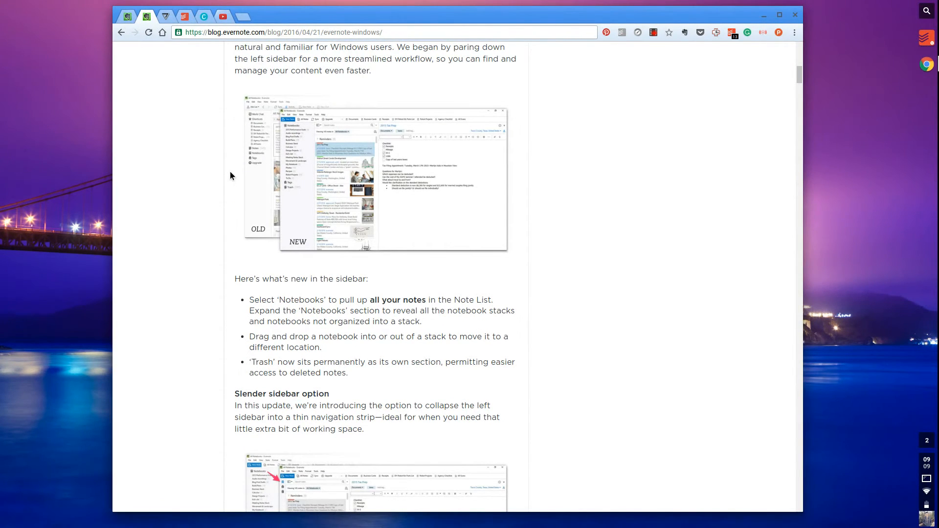
{"action": "scroll", "scroll_direction": "down", "scroll_amount": 3}
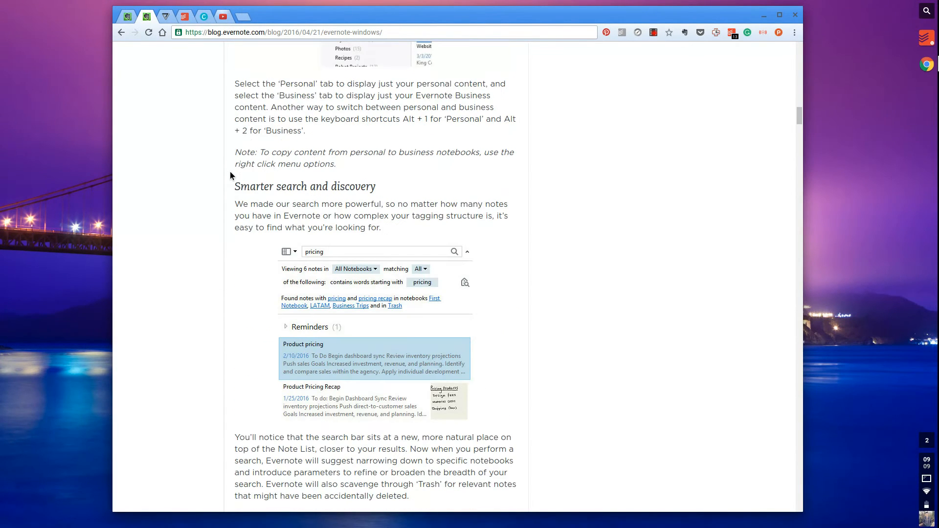
{"action": "scroll", "scroll_direction": "up", "scroll_amount": 3}
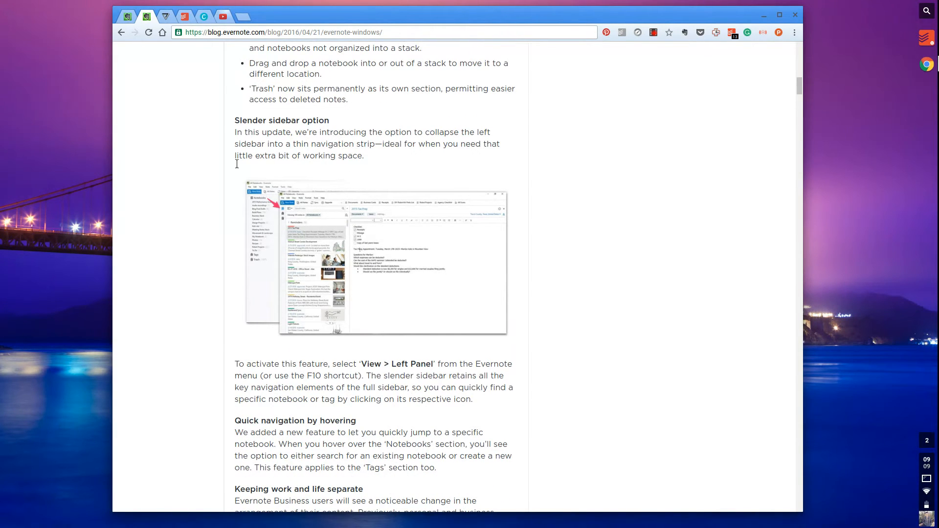
{"action": "scroll", "scroll_direction": "down", "scroll_amount": 3}
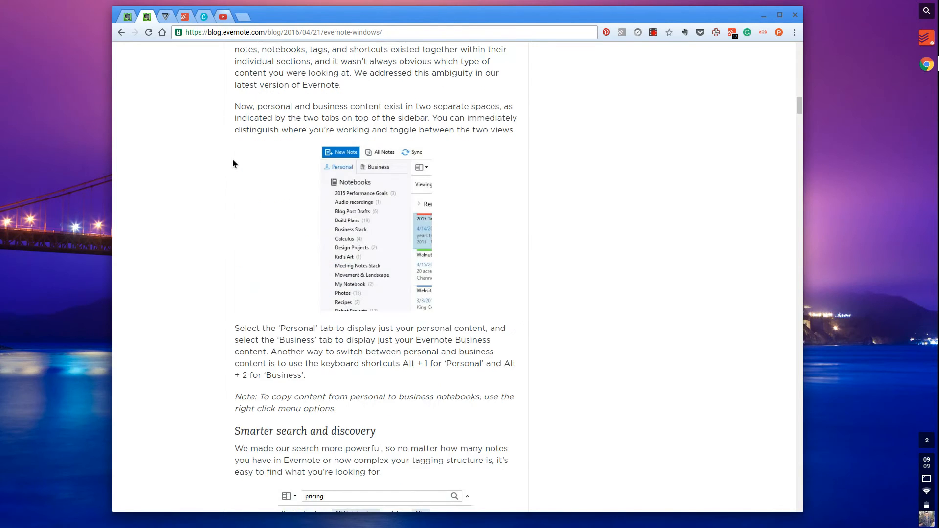
{"action": "scroll", "scroll_direction": "down", "scroll_amount": 3}
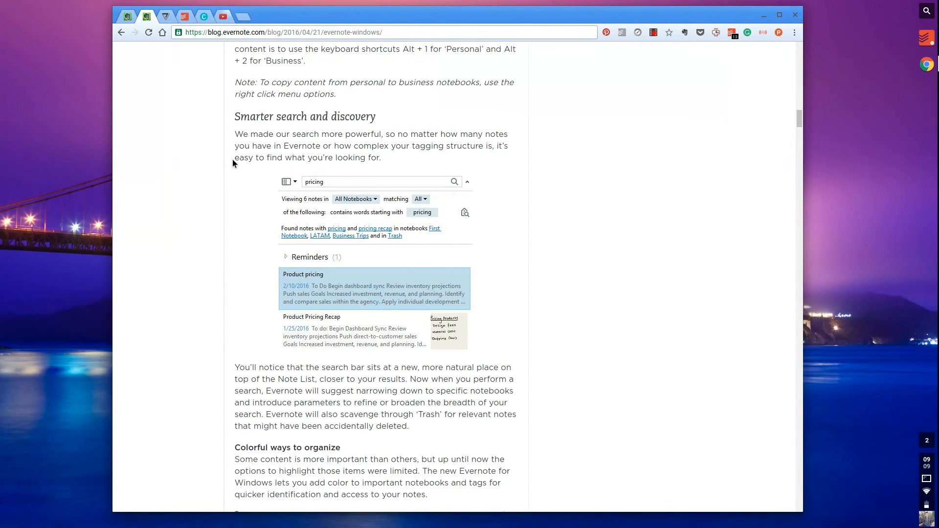
{"action": "scroll", "scroll_direction": "down", "scroll_amount": 3}
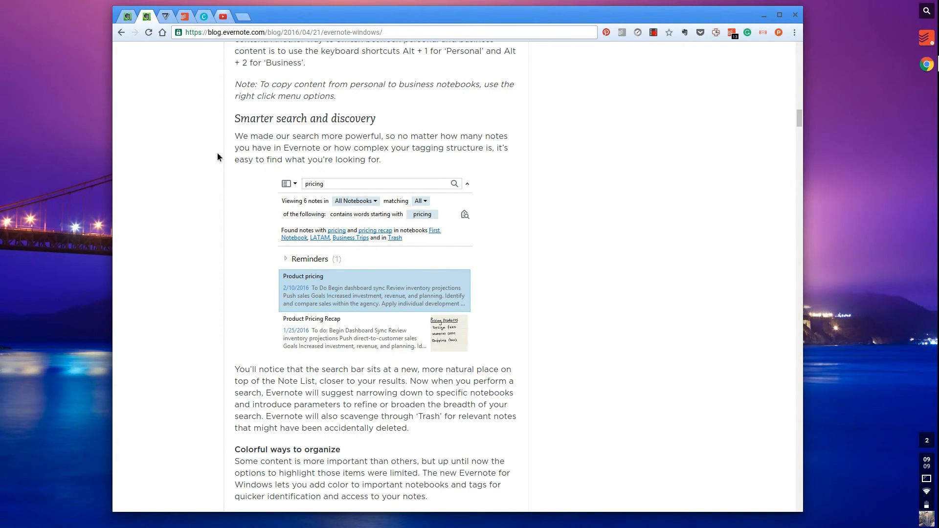
{"action": "scroll", "scroll_direction": "down", "scroll_amount": 3}
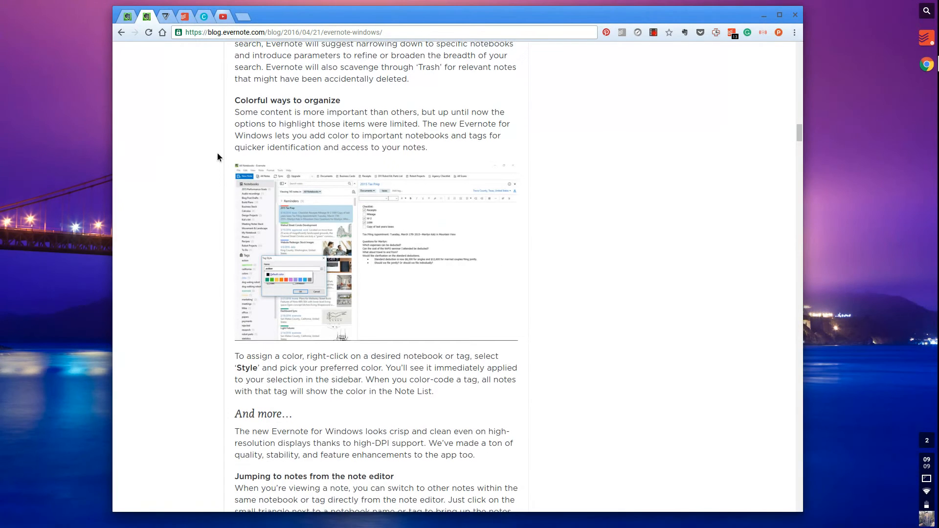
{"action": "mouse_move", "coordinate": [288, 140]}
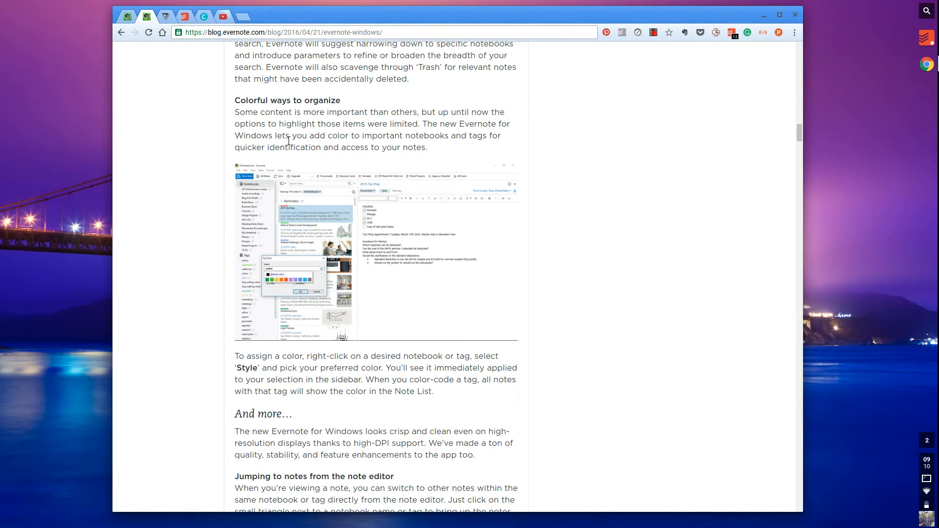
{"action": "mouse_move", "coordinate": [313, 167]}
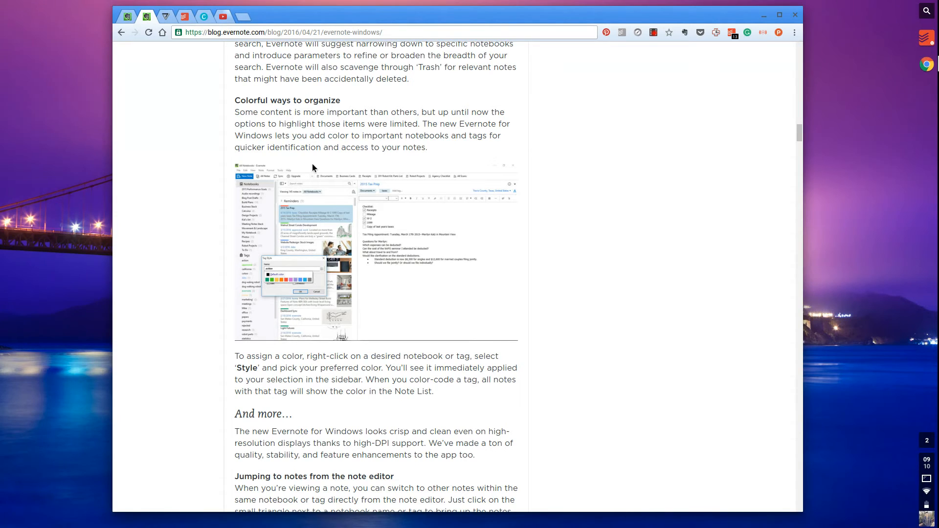
{"action": "mouse_move", "coordinate": [272, 265]}
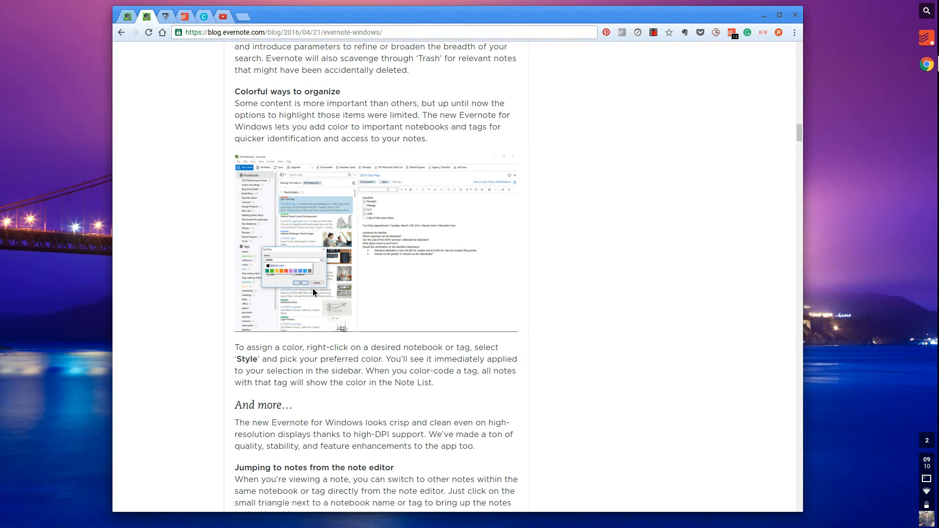
{"action": "mouse_move", "coordinate": [276, 254]}
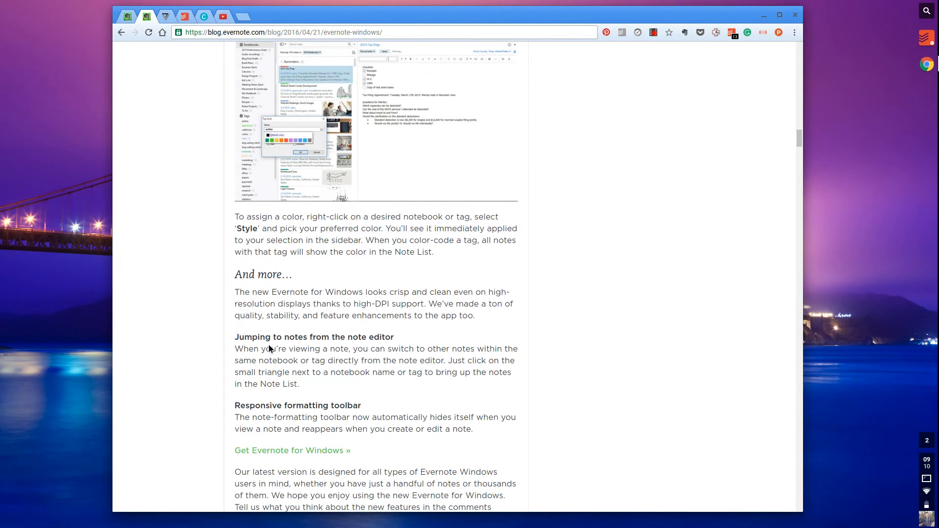
{"action": "scroll", "scroll_direction": "up", "scroll_amount": 3}
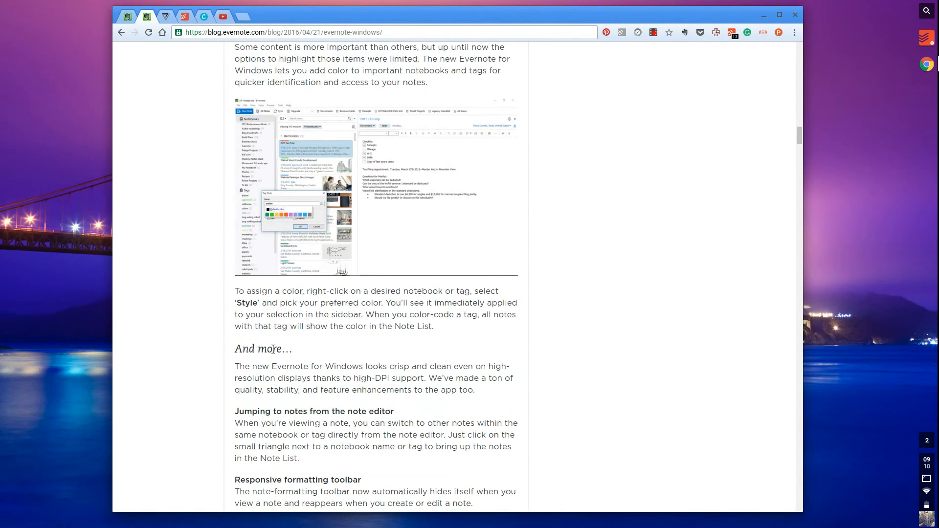
{"action": "scroll", "scroll_direction": "down", "scroll_amount": 3}
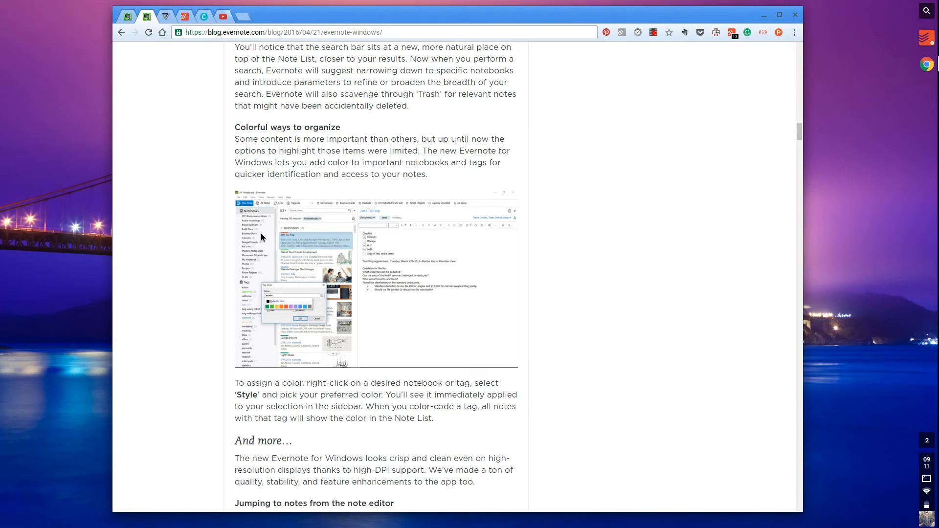
{"action": "scroll", "scroll_direction": "down", "scroll_amount": 3}
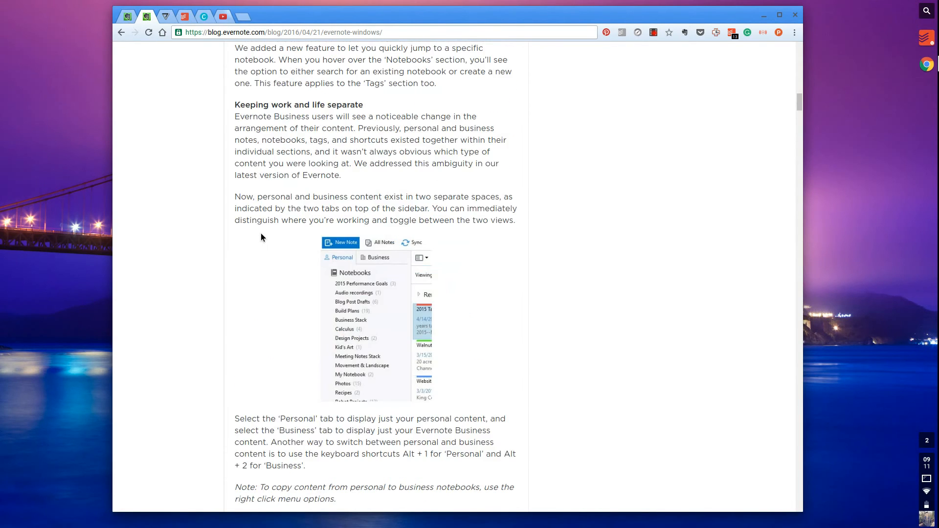
{"action": "scroll", "scroll_direction": "up", "scroll_amount": 3}
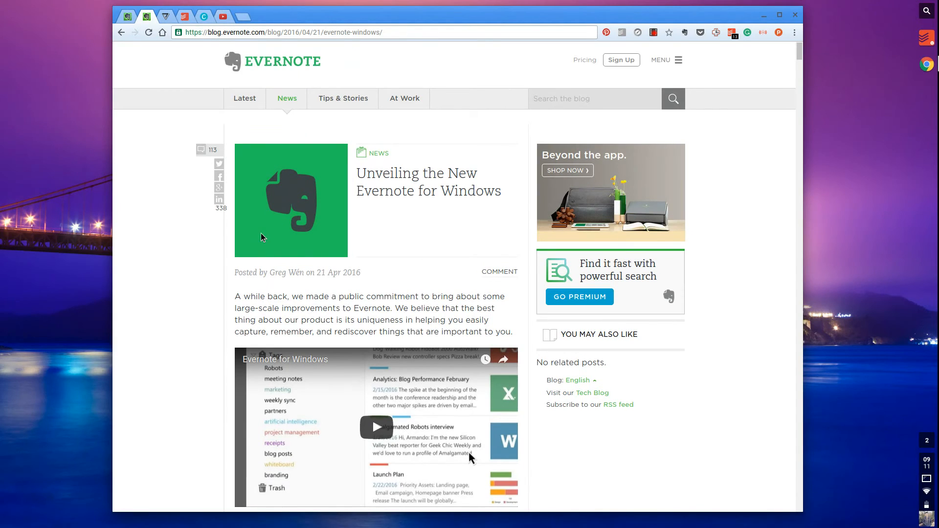
{"action": "mouse_move", "coordinate": [204, 285]}
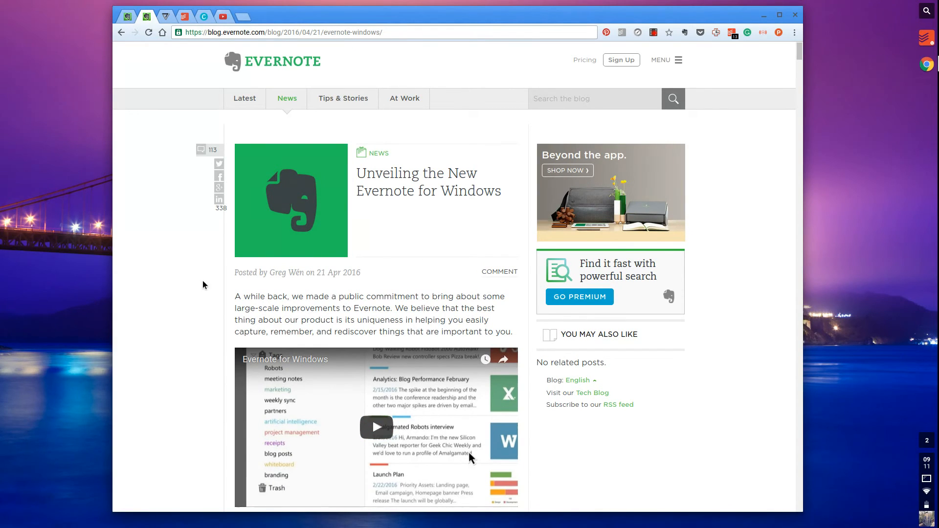
{"action": "mouse_move", "coordinate": [185, 261]}
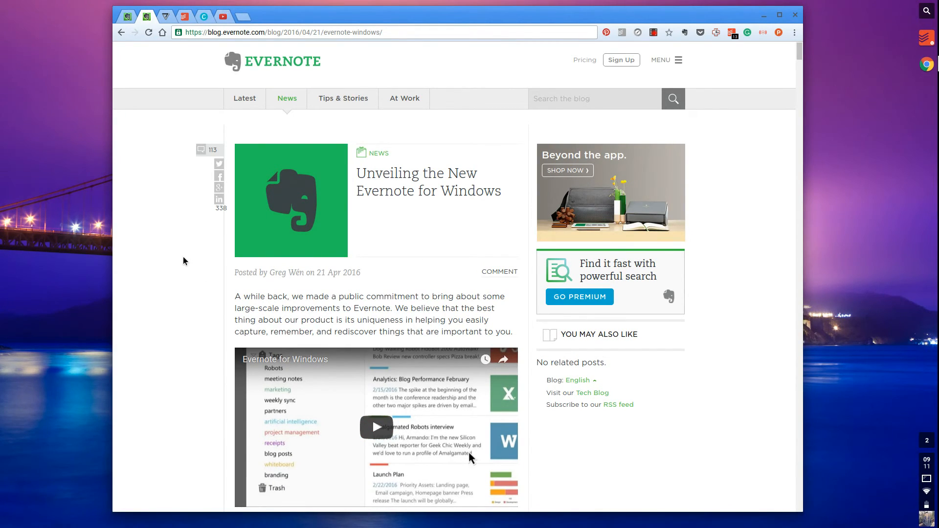